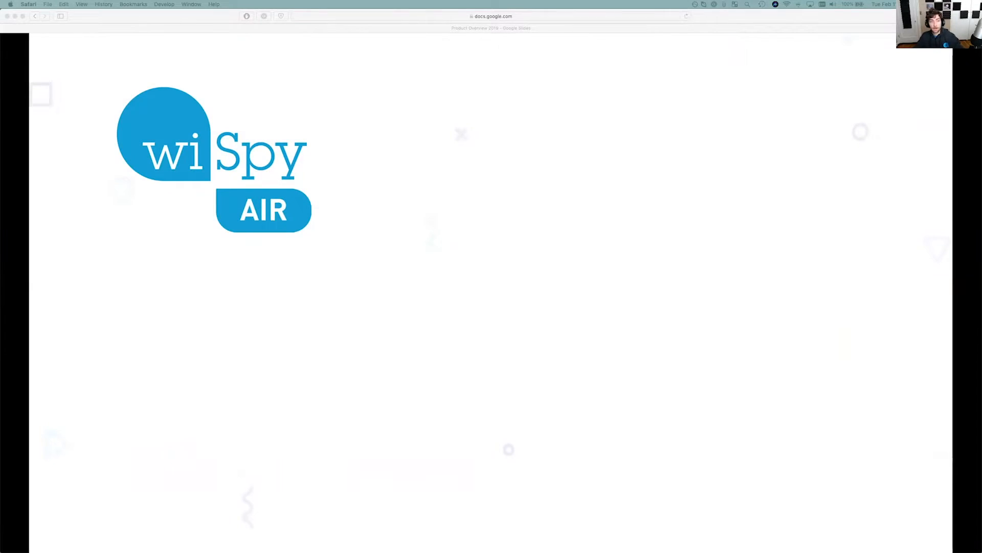
- Advance the Wi-Spy Air deck to the 'And now… Snapshots' slide with the phone mockup
{"action": "key", "text": "right"}
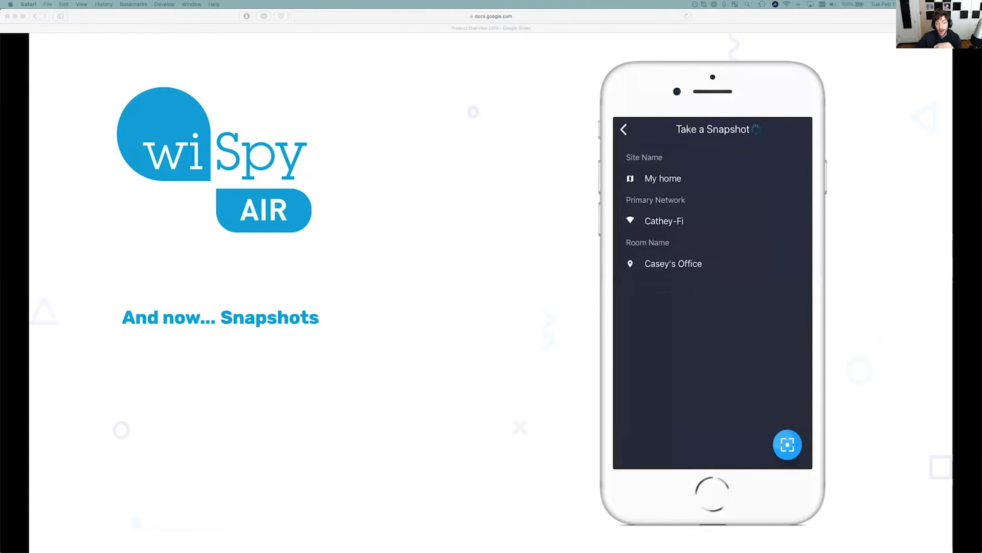
- Play the Snapshots phone demo through the AirViewer menu, the sites list and the My home rooms
{"action": "left_click", "coordinate": [786, 444]}
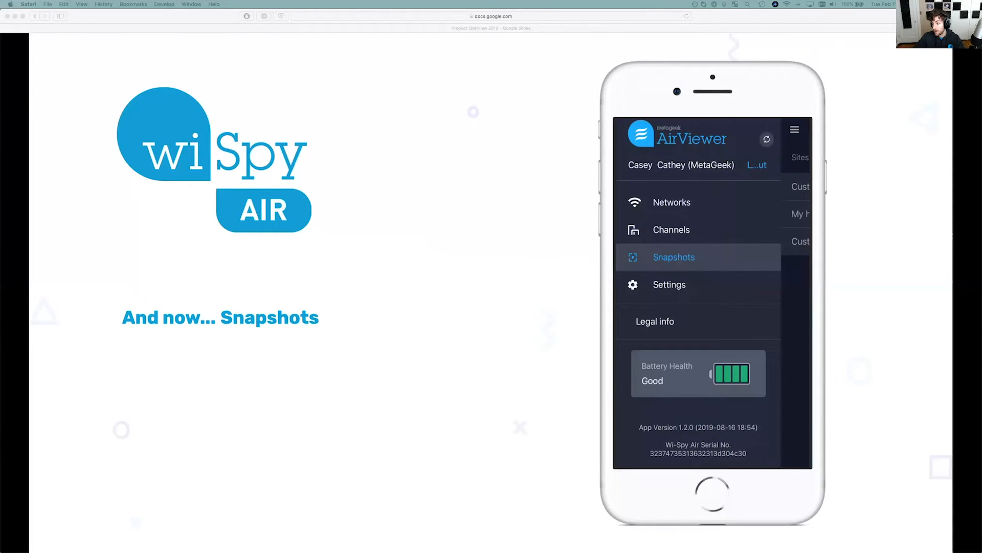
{"action": "left_click", "coordinate": [673, 257]}
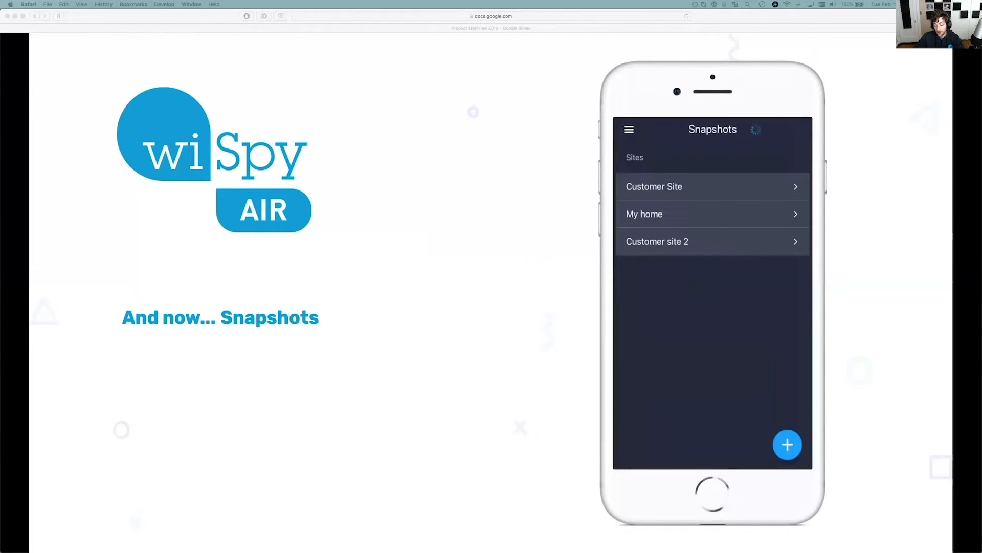
{"action": "left_click", "coordinate": [645, 213]}
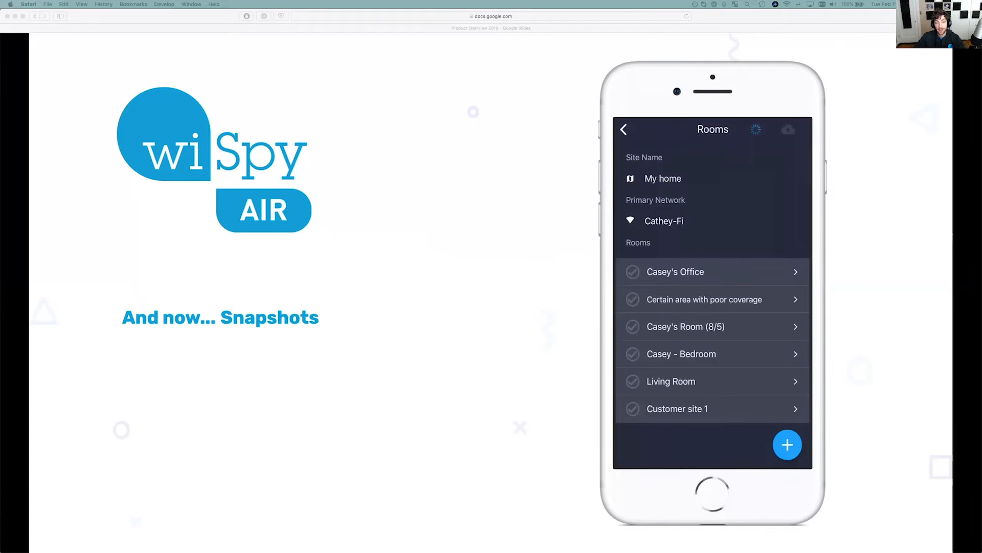
{"action": "left_click", "coordinate": [675, 271]}
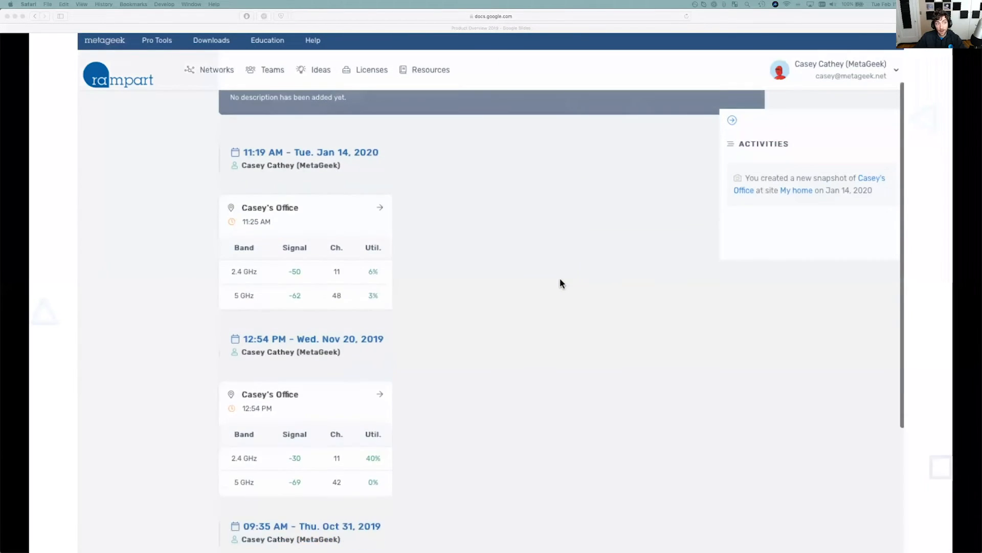
- Advance the Rampart animation through the Casey's Office history chart to the sites overview
{"action": "scroll", "scroll_direction": "down", "scroll_amount": 3}
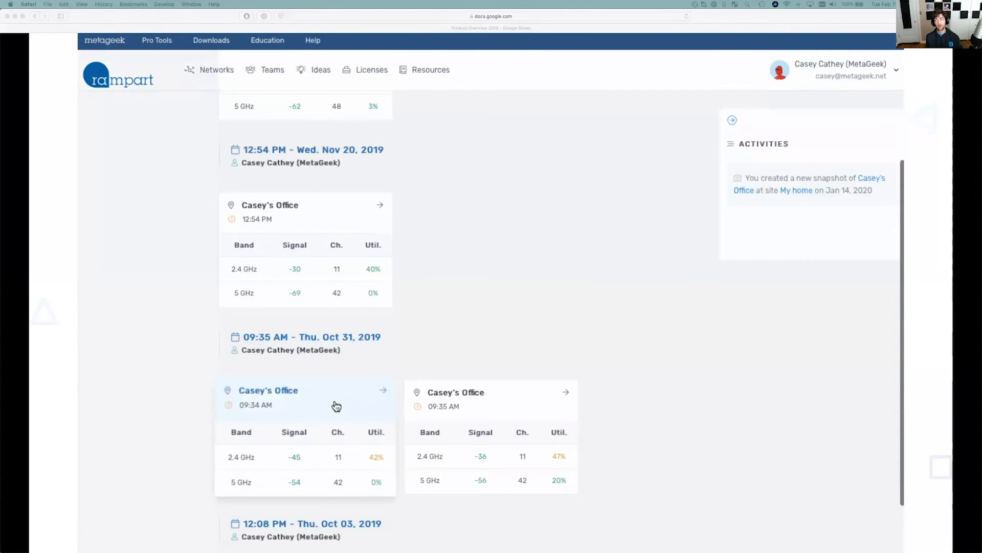
{"action": "left_click", "coordinate": [268, 390]}
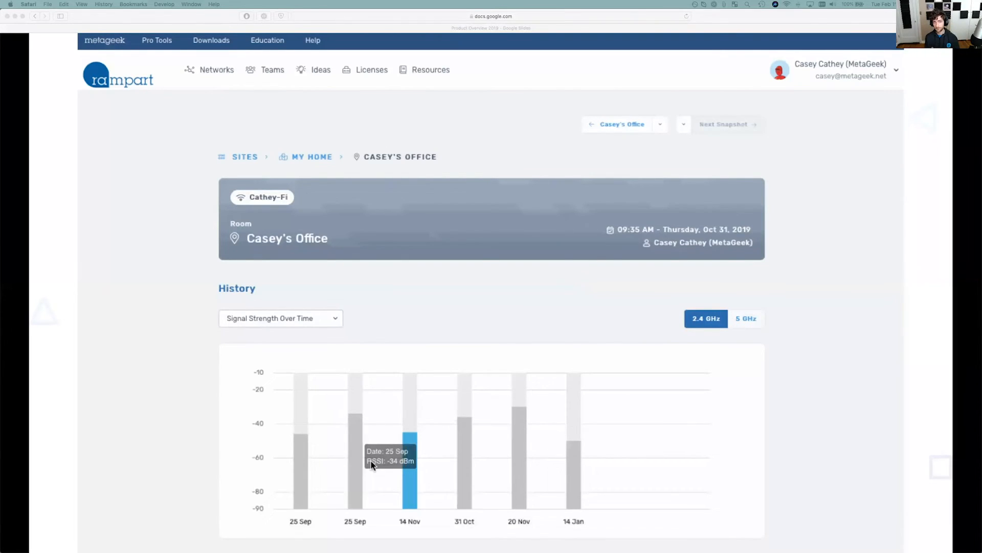
{"action": "mouse_move", "coordinate": [439, 490]}
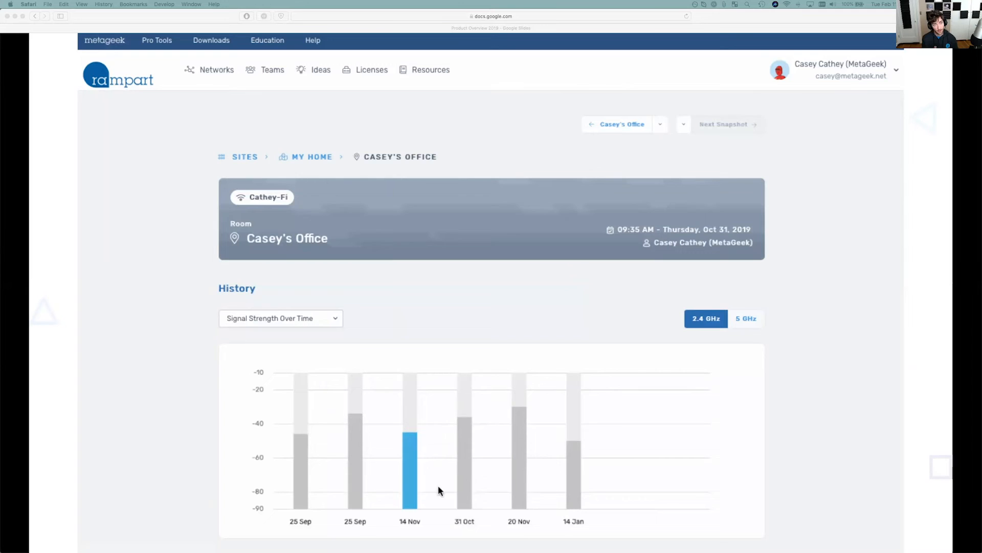
{"action": "mouse_move", "coordinate": [877, 551]}
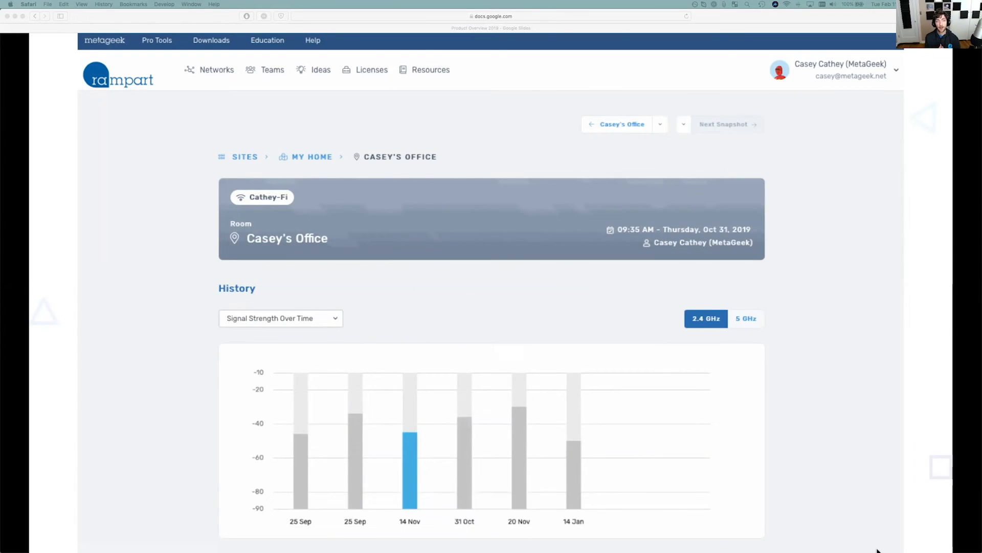
{"action": "left_click", "coordinate": [244, 156]}
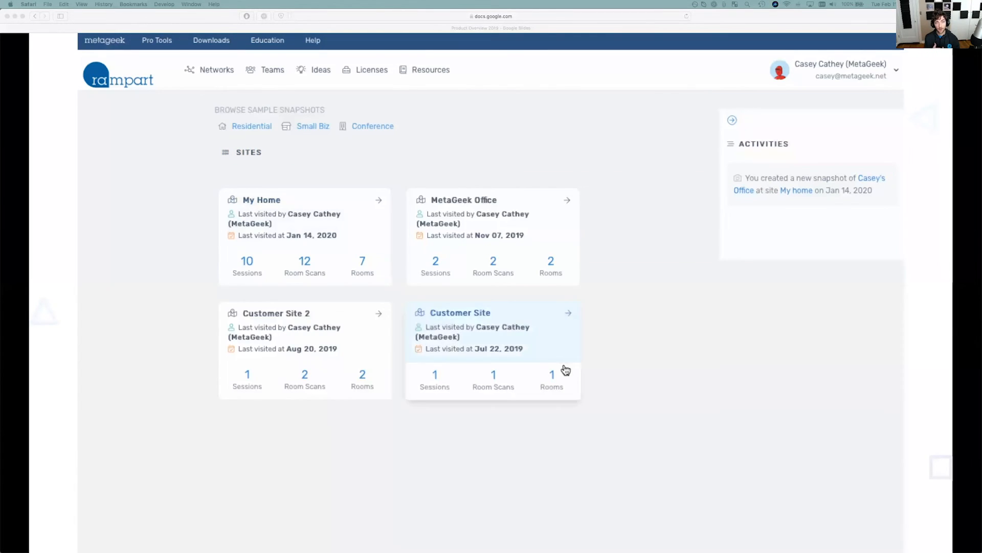
{"action": "mouse_move", "coordinate": [324, 233]}
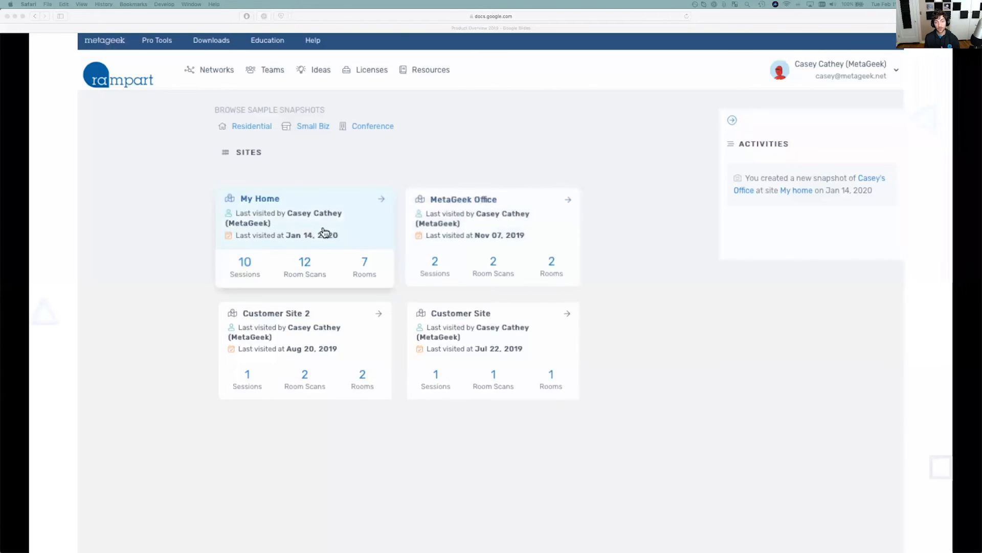
- Continue the animation through the My Home snapshot timeline back to the Casey's Office chart
{"action": "left_click", "coordinate": [259, 197]}
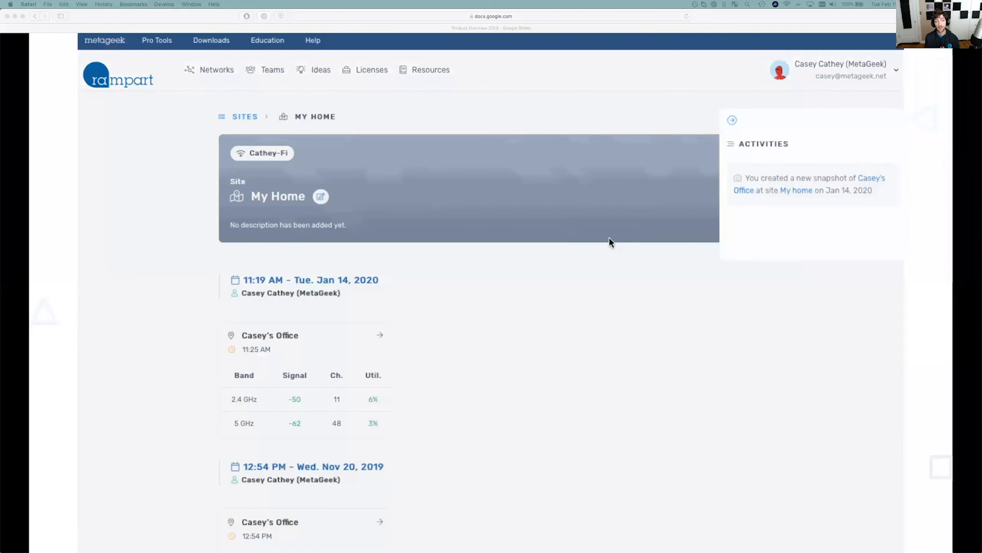
{"action": "scroll", "scroll_direction": "down", "scroll_amount": 3}
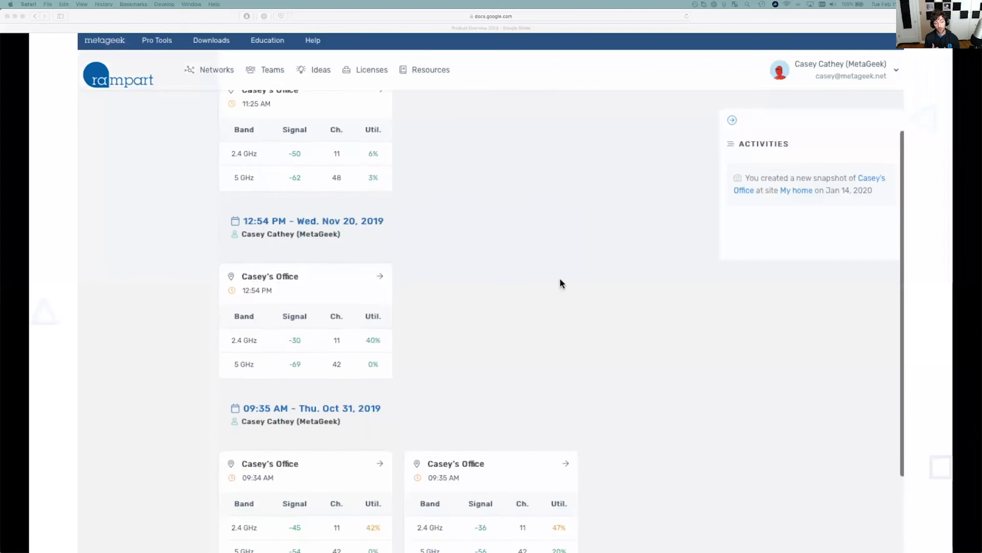
{"action": "scroll", "scroll_direction": "down", "scroll_amount": 3}
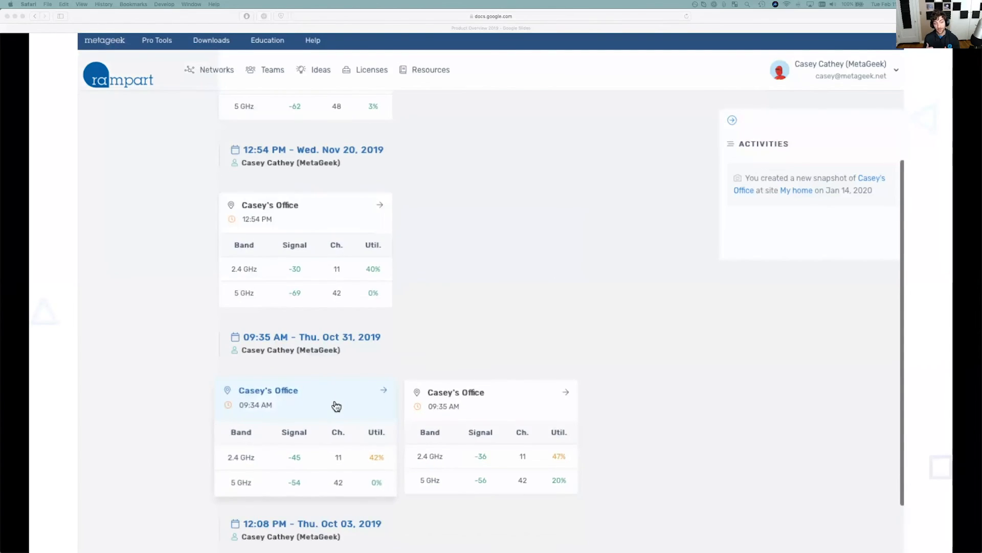
{"action": "left_click", "coordinate": [268, 390]}
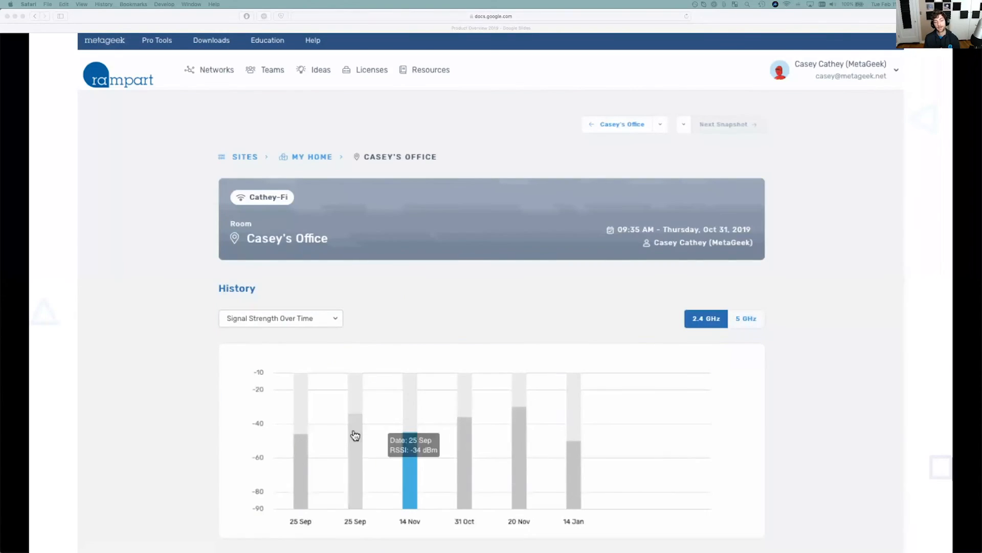
{"action": "mouse_move", "coordinate": [412, 490]}
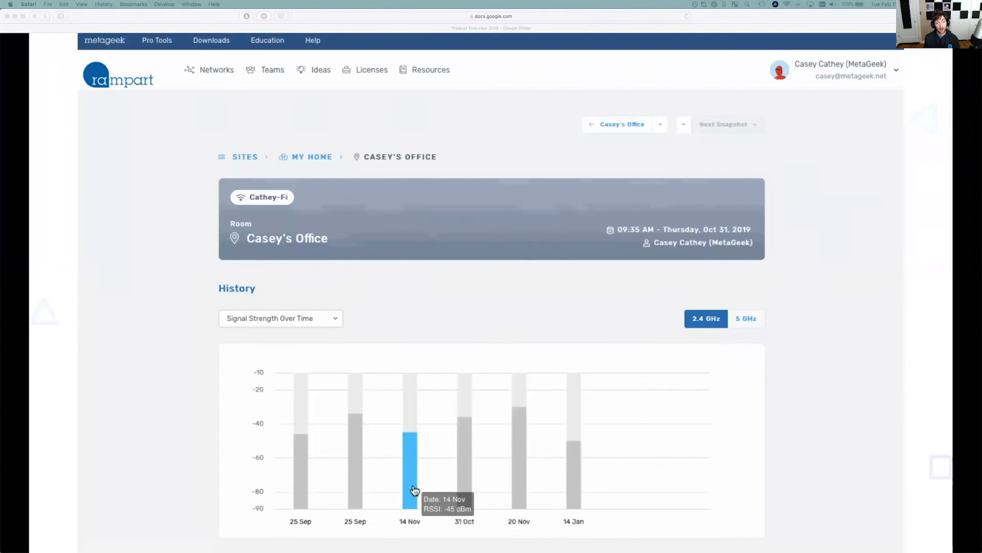
{"action": "mouse_move", "coordinate": [467, 484]}
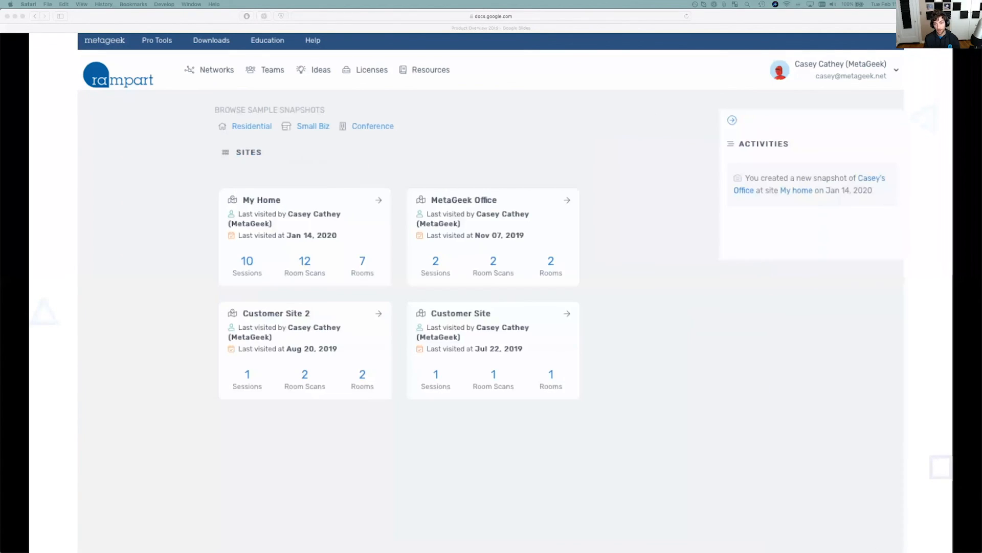
{"action": "mouse_move", "coordinate": [556, 349]}
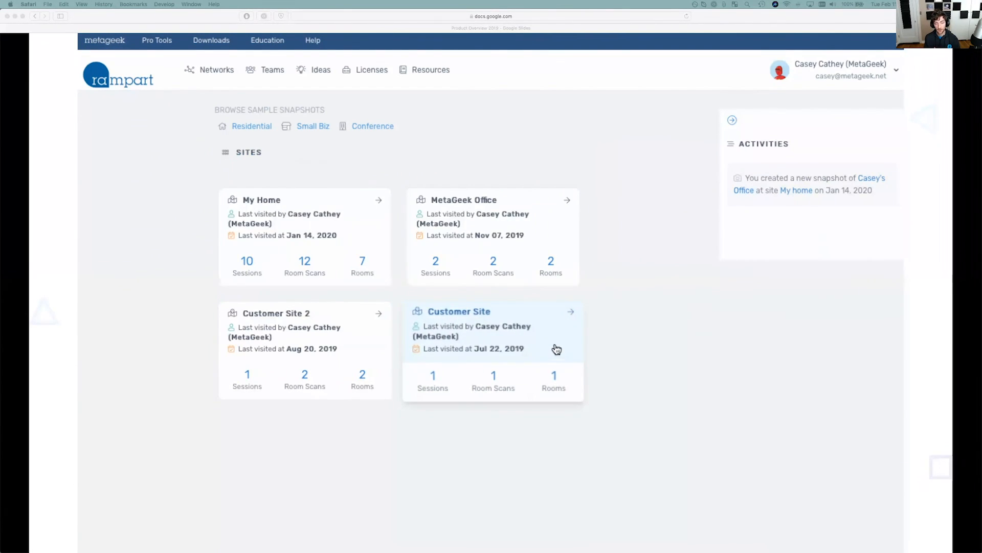